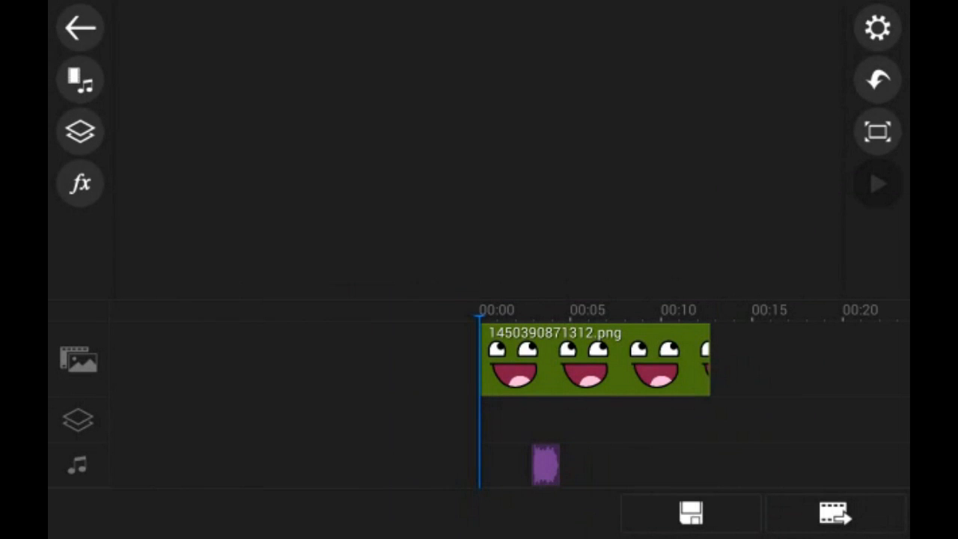
- Add the Censor Beep Sound Effect to a second audio track under censor-thing.mp3
left_click(877, 184)
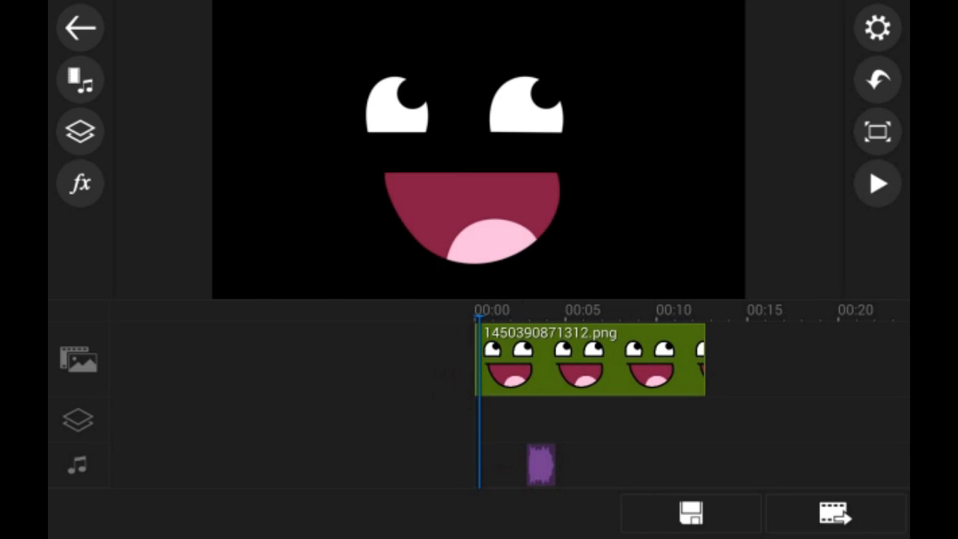
left_click(878, 184)
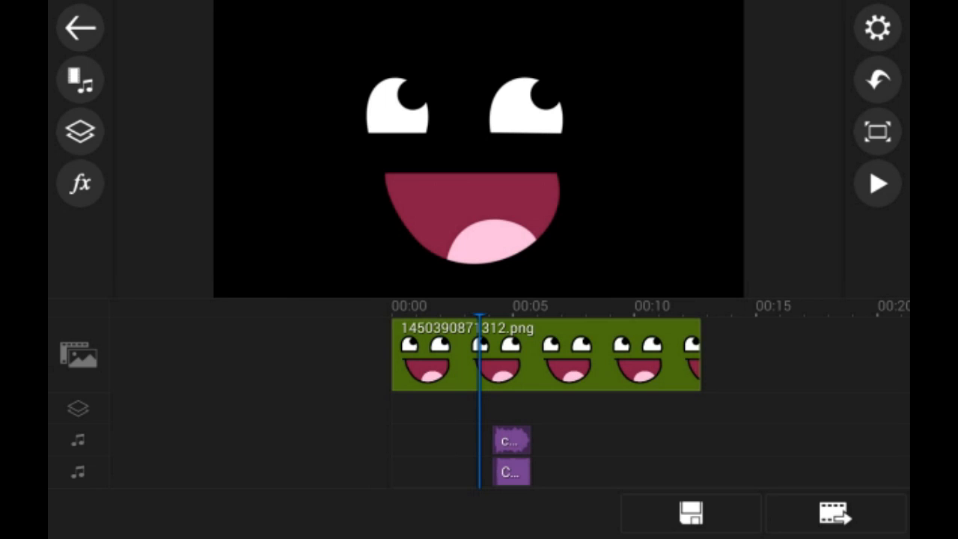
- Play the voice clip and stop at the bad word to mark where to split it
left_click(878, 183)
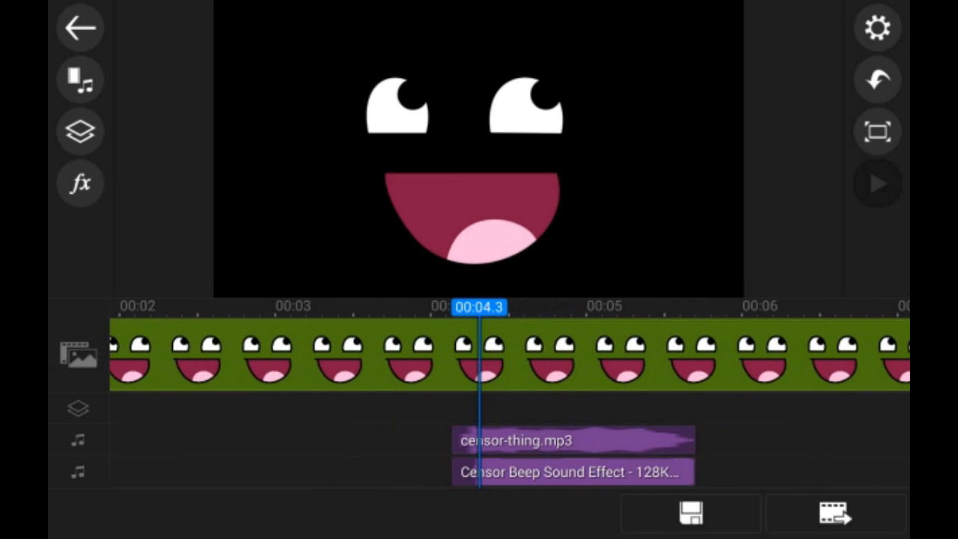
left_click(878, 184)
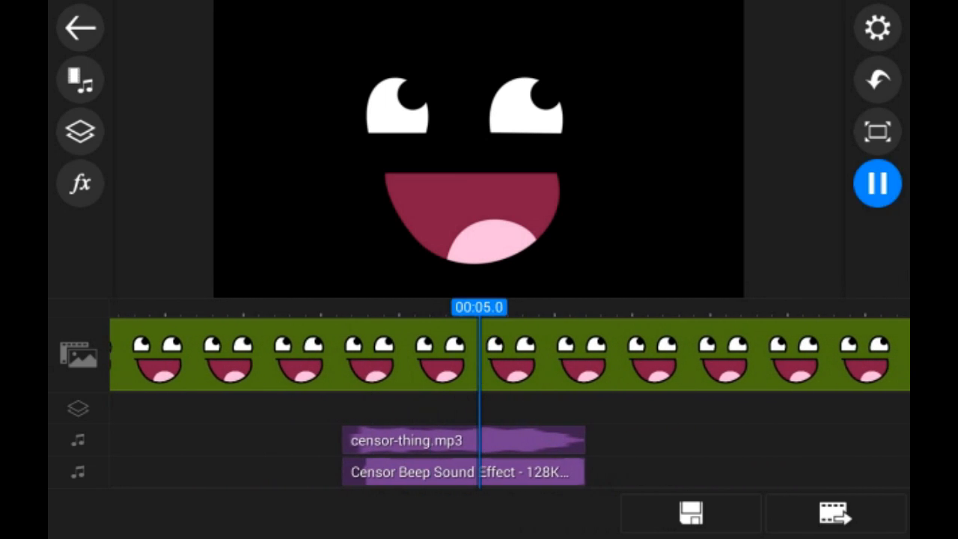
left_click(878, 184)
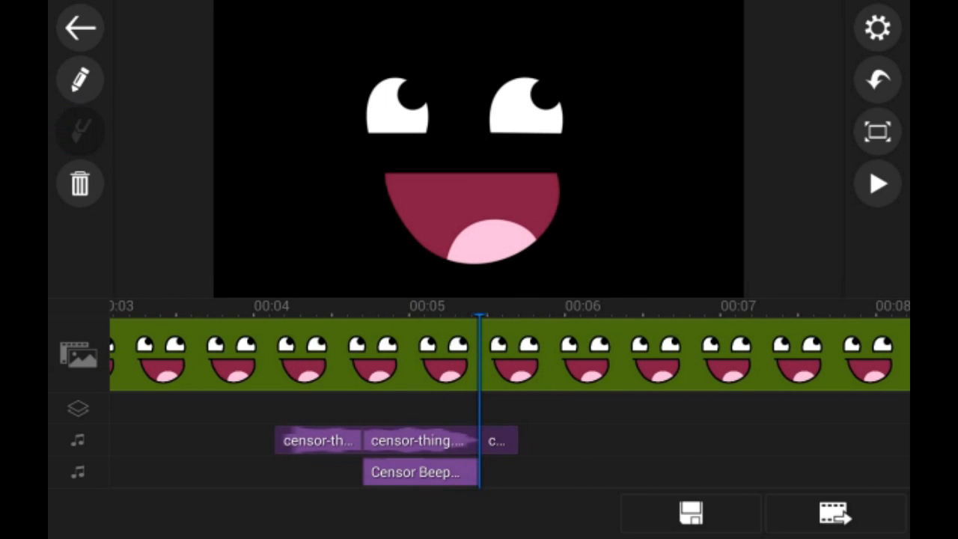
- Lower the middle voice piece's volume in Audio configuration so the bad word is silent
left_click(408, 440)
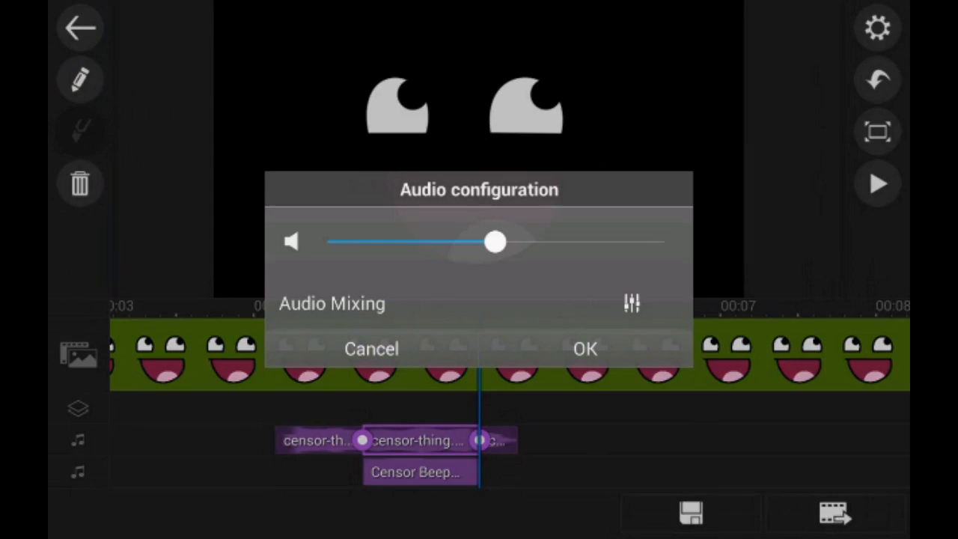
left_click_drag(495, 242, 438, 241)
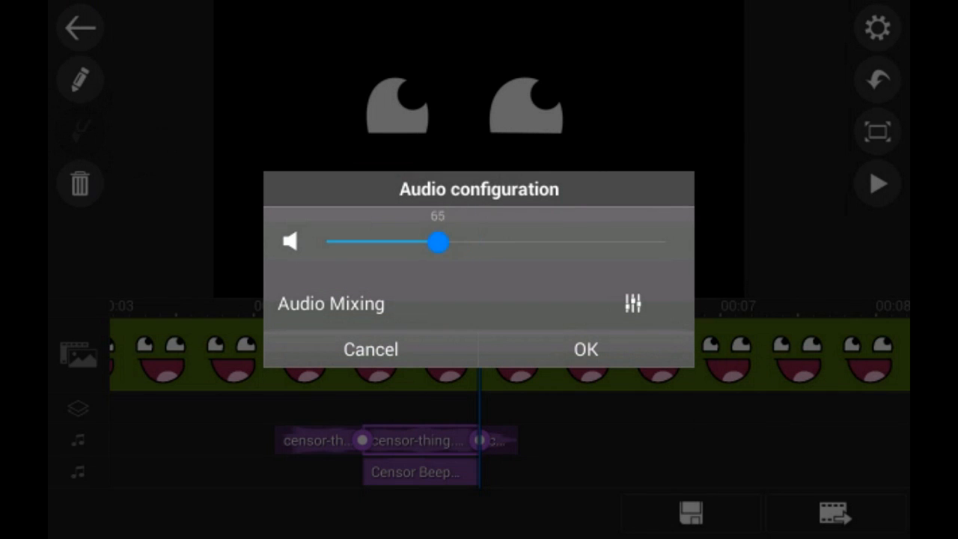
left_click(586, 348)
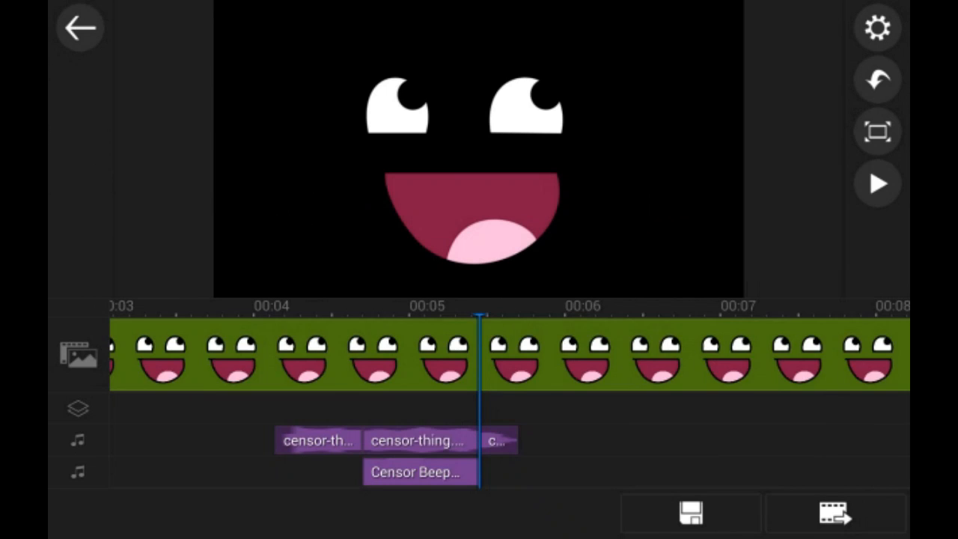
left_click(878, 184)
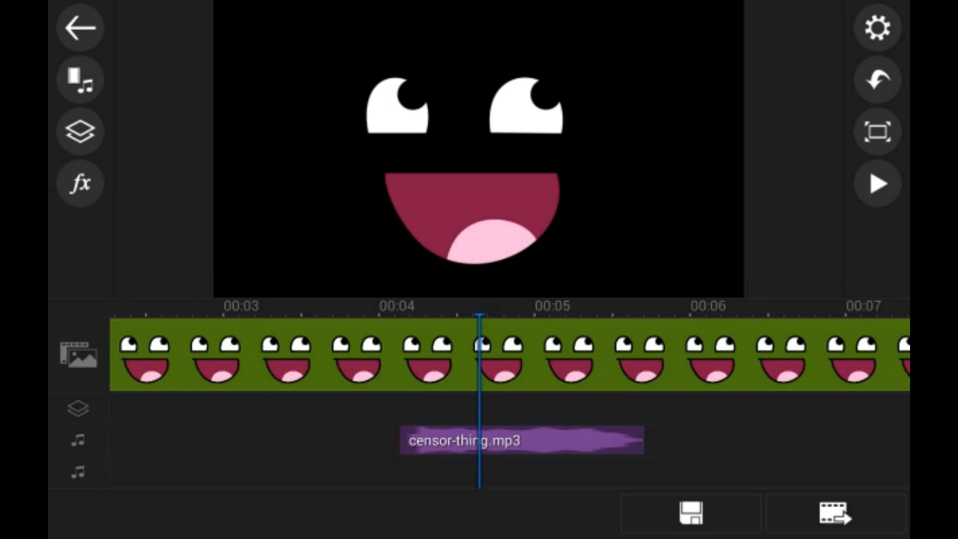
- Select the restored whole censor-thing.mp3 clip for editing
left_click(522, 440)
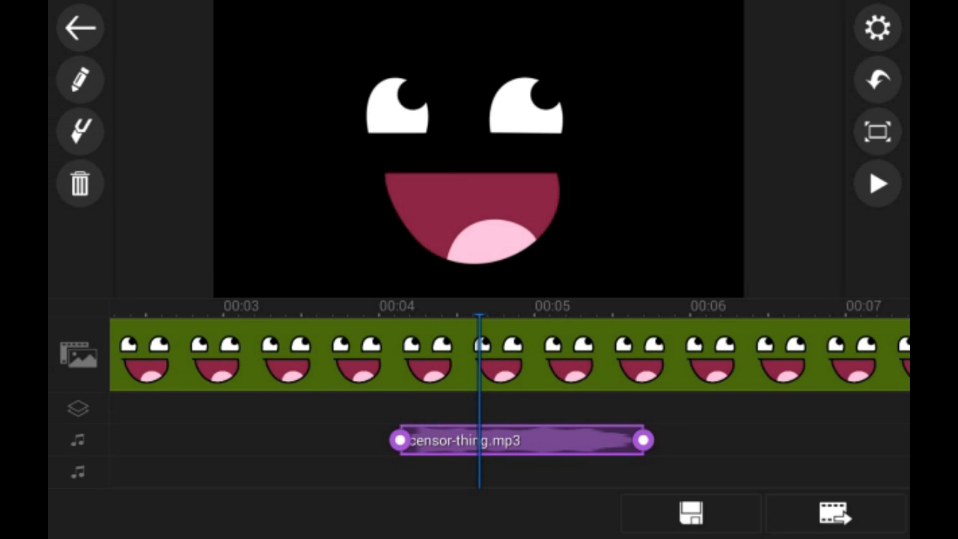